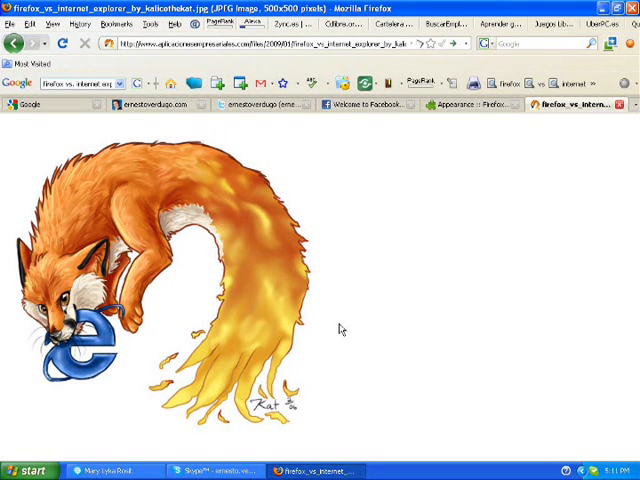
mouse_move(338, 322)
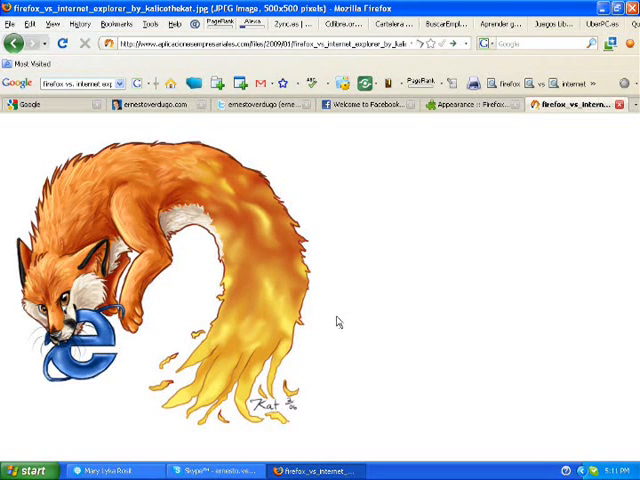
mouse_move(211, 133)
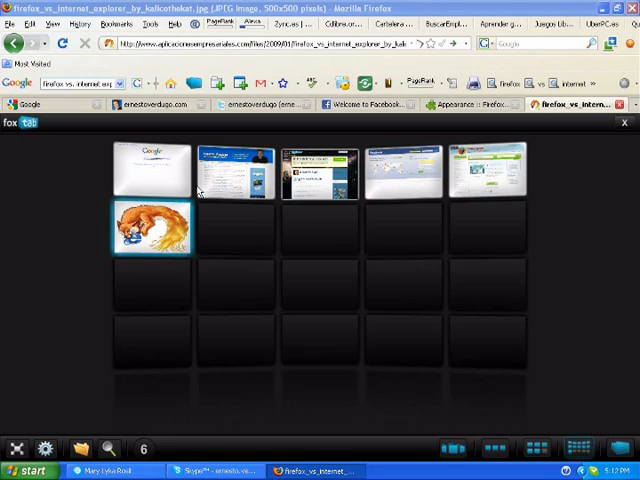
mouse_move(473, 287)
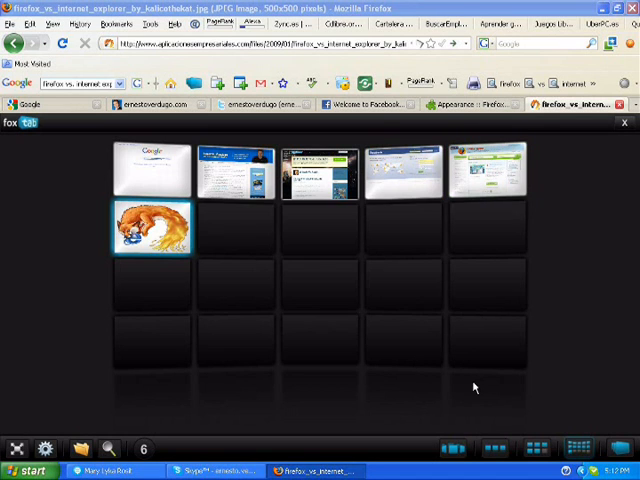
Step: Flip through the open tabs in FoxTab's 3D stack and select the ernestoverdugo Twitter profile
click(494, 448)
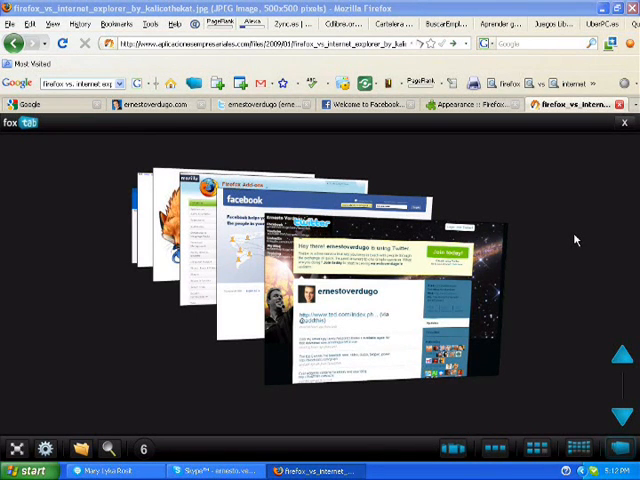
click(375, 290)
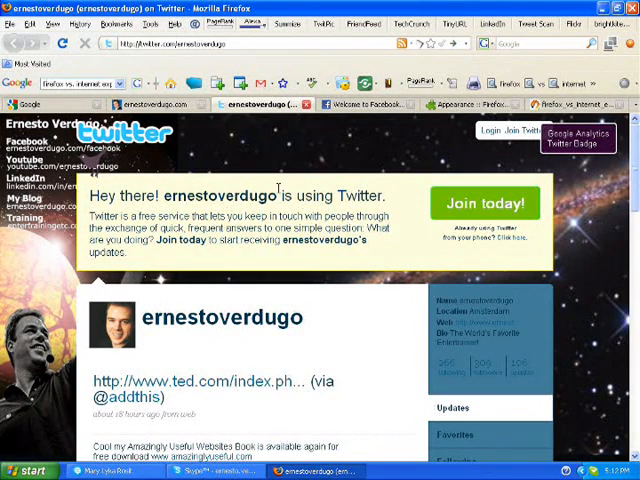
Step: Switch to the Facebook tab and bring up the iMacros sidebar
click(360, 104)
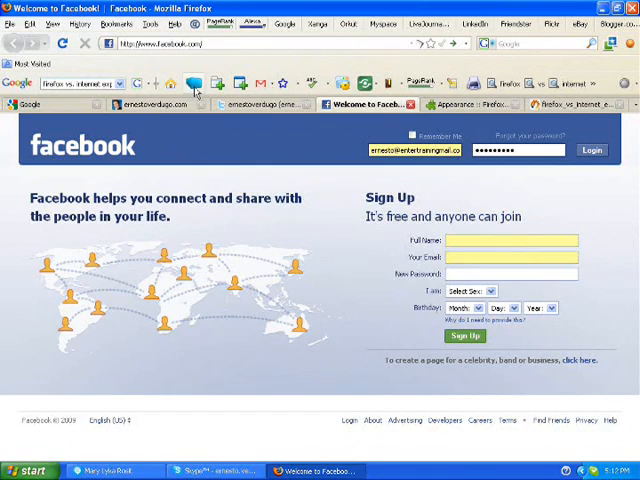
click(155, 104)
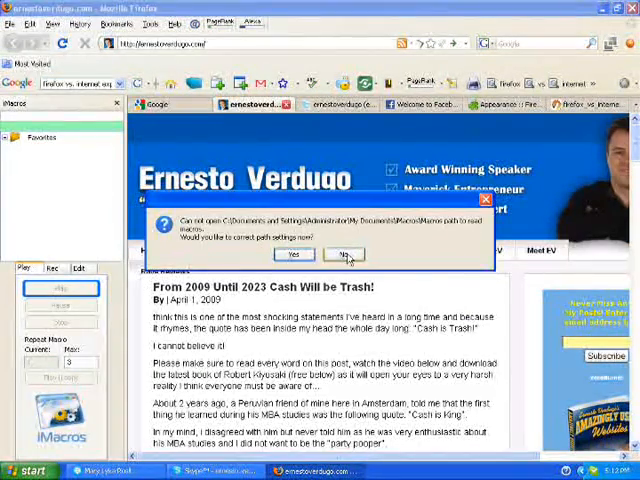
Step: Answer No to the iMacros missing macros folder warning
click(347, 253)
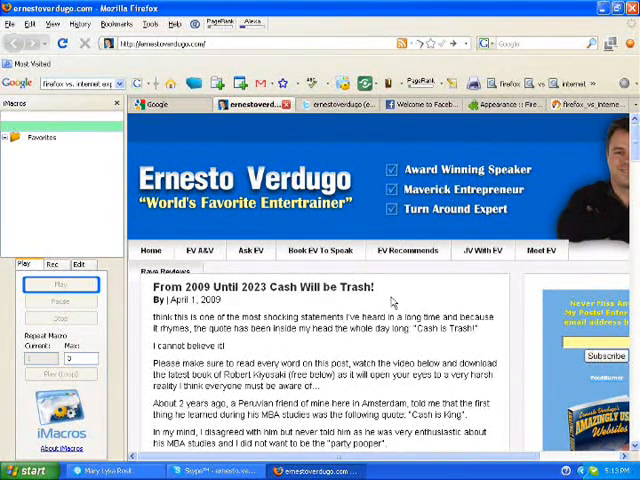
click(365, 82)
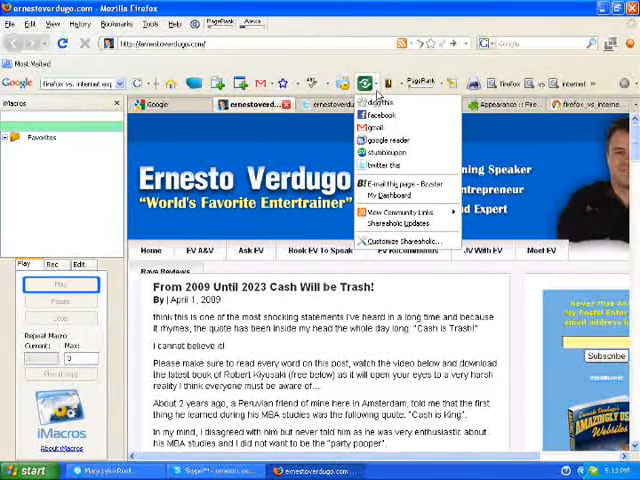
mouse_move(378, 115)
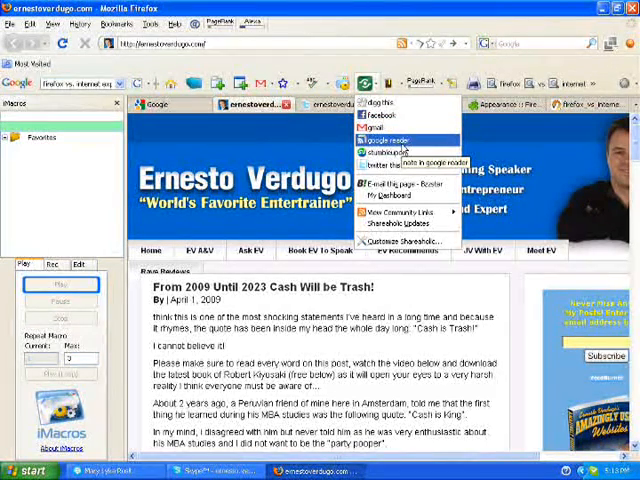
mouse_move(390, 152)
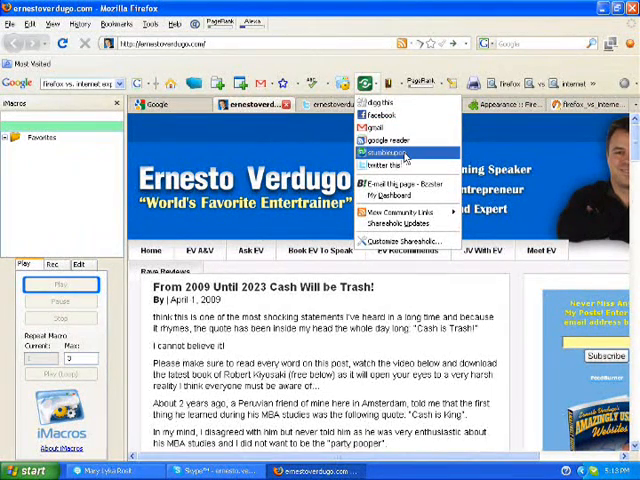
mouse_move(390, 164)
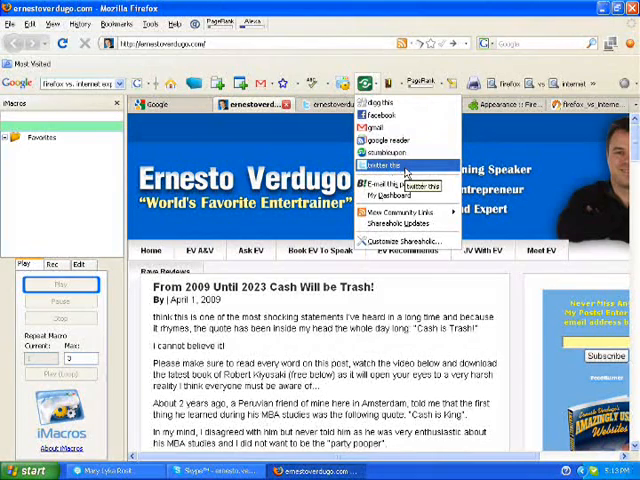
mouse_move(385, 128)
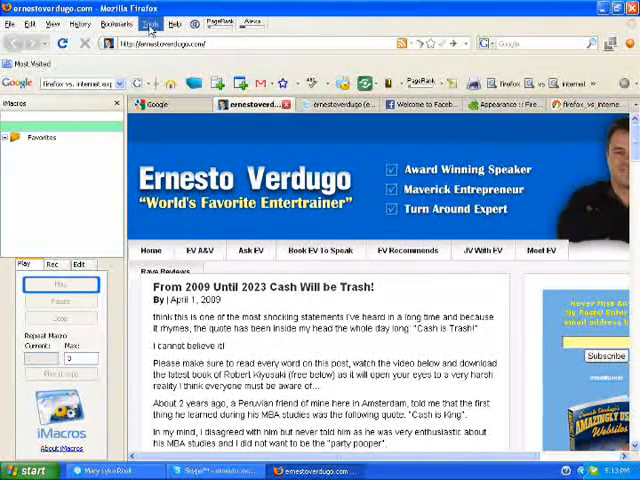
Step: Toggle off the iMacros sidebar from the menu bar
click(152, 23)
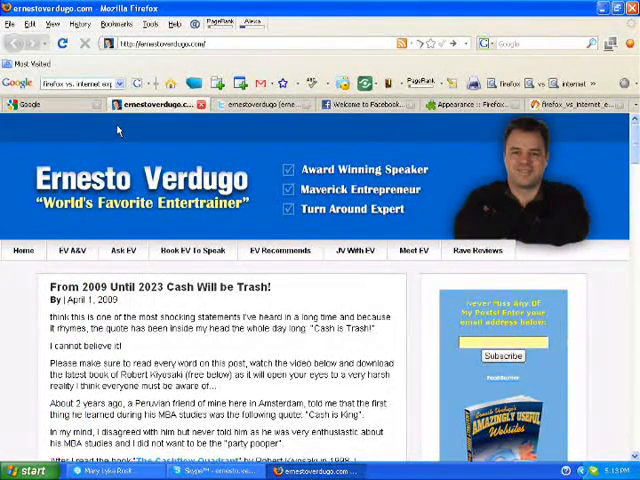
mouse_move(75, 108)
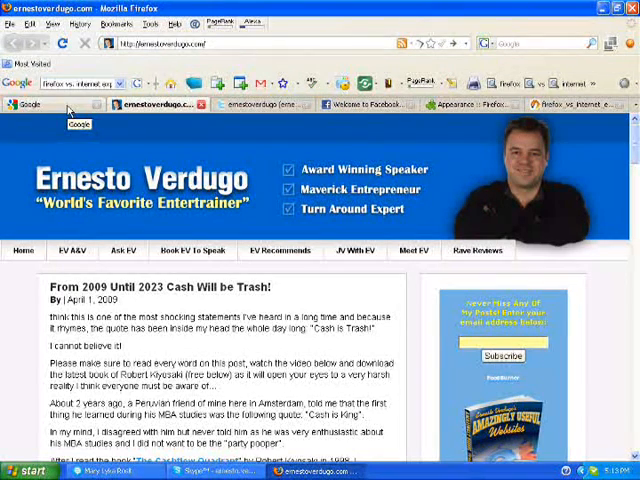
Step: On the Google tab, search for 'ernesto verdugo'
click(35, 104)
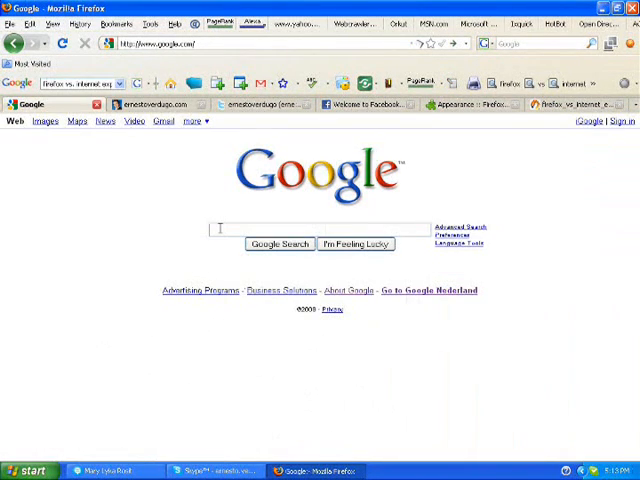
text(e)
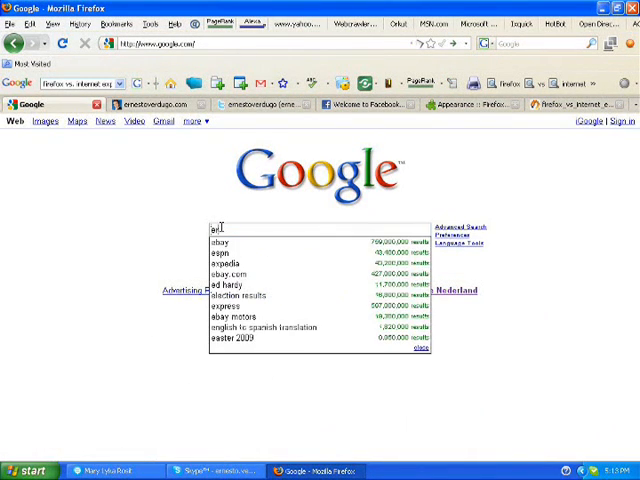
text(ernesto verdugo)
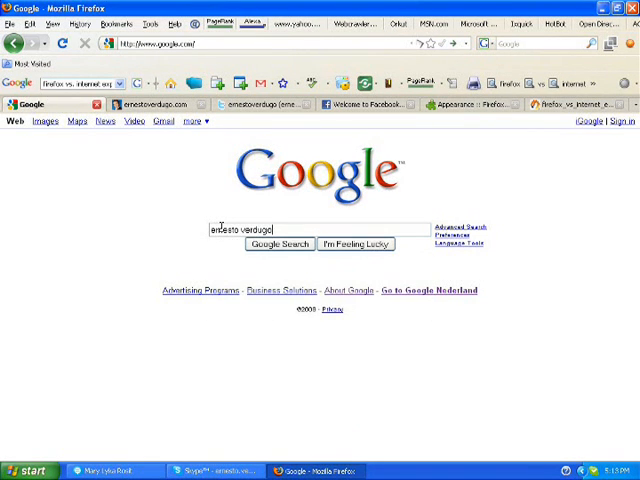
click(278, 244)
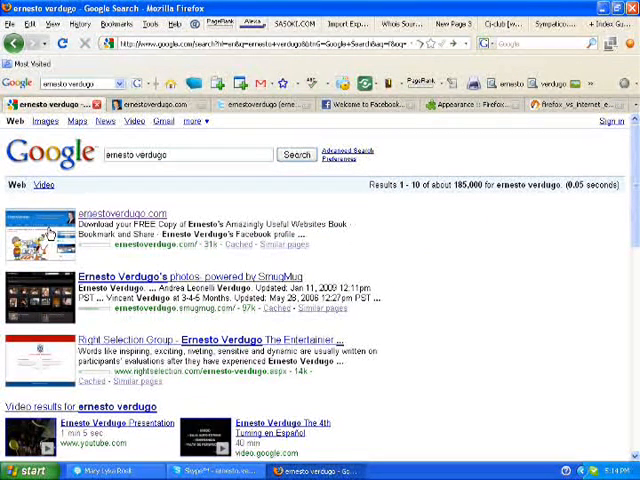
mouse_move(52, 300)
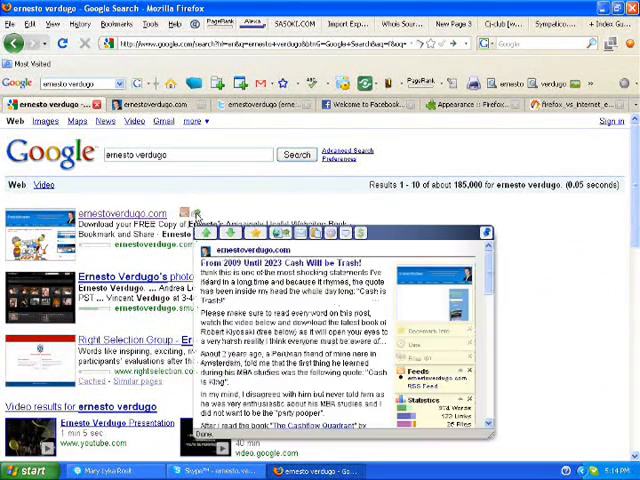
mouse_move(210, 222)
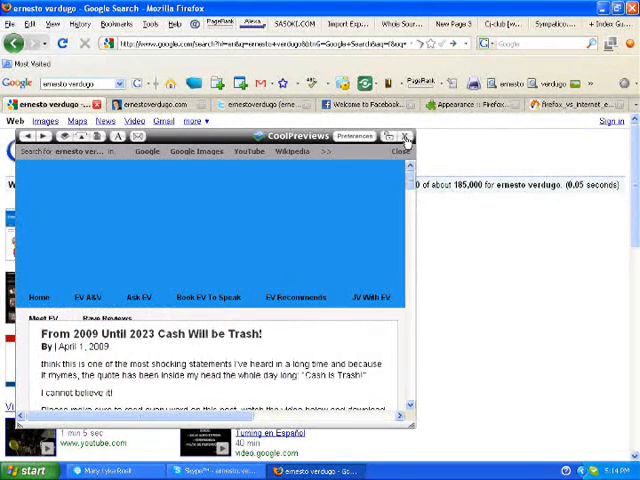
click(407, 136)
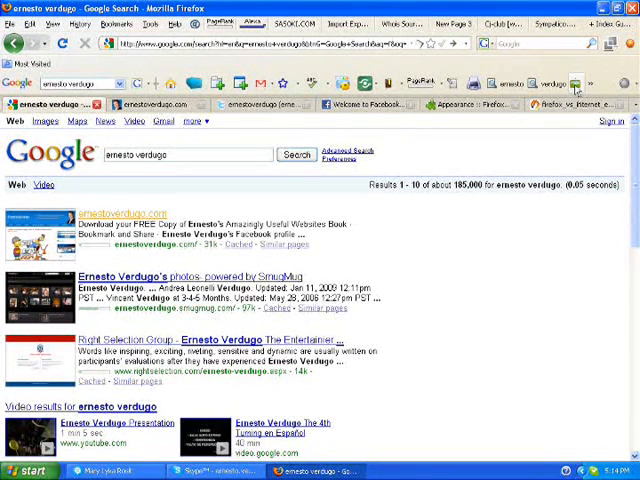
Step: Search Google Image Search for 'airplanes'
click(44, 121)
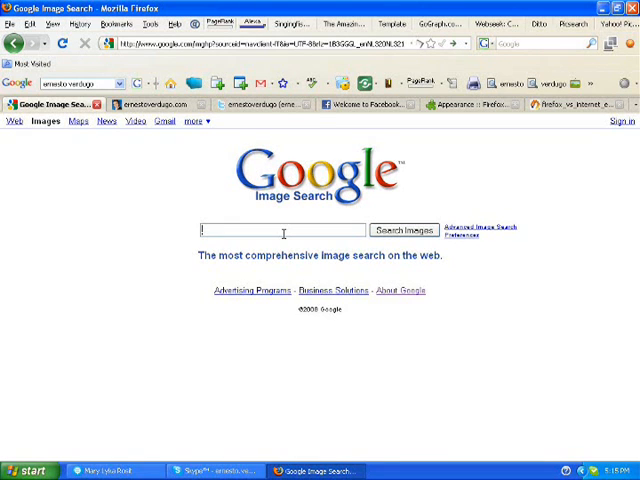
text(airplanes)
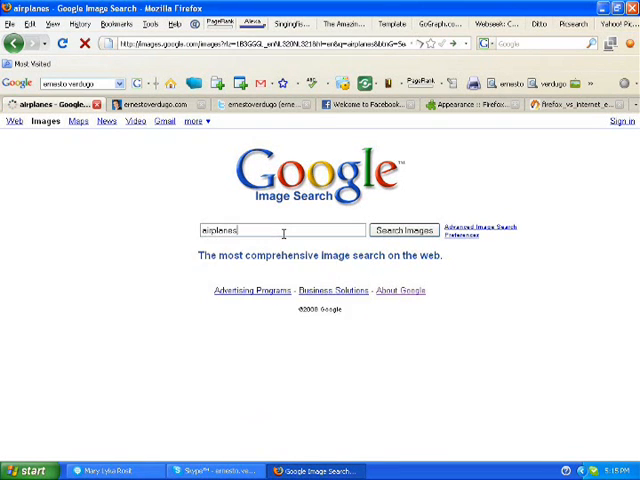
click(403, 229)
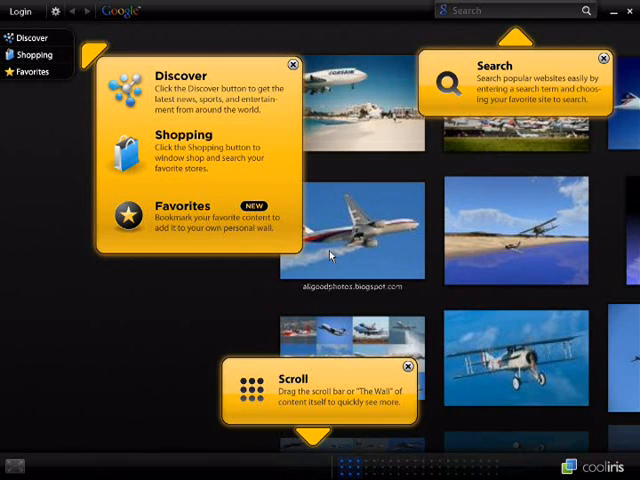
Step: Close the Cooliris tip bubbles and scroll right through the airplane image wall
click(291, 64)
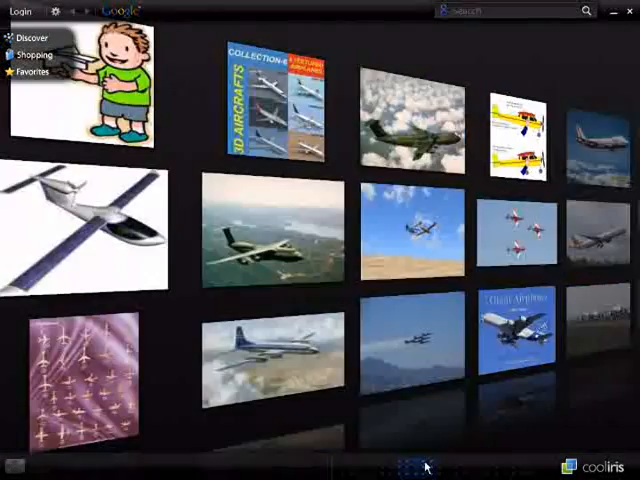
scroll(right, 3)
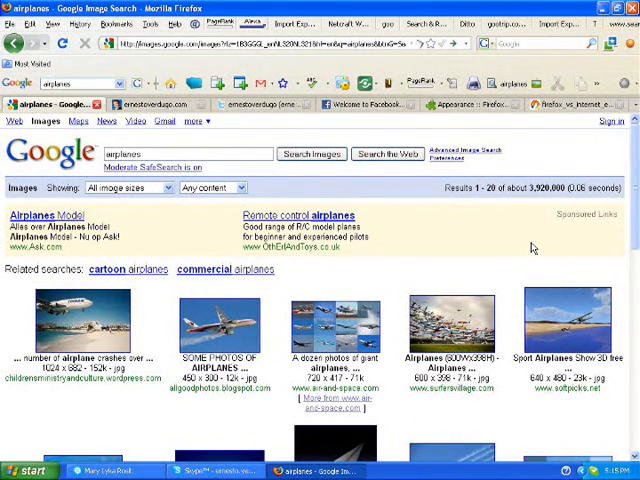
mouse_move(398, 90)
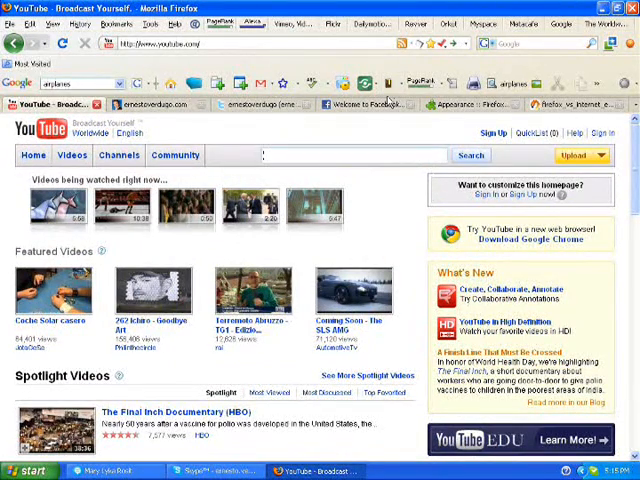
mouse_move(386, 83)
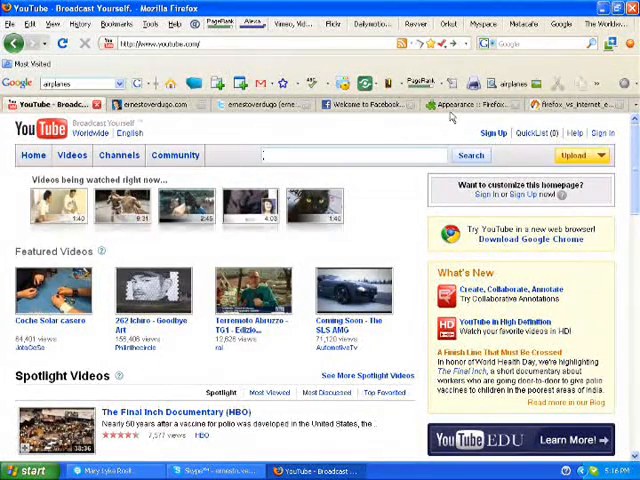
Step: Switch to the 'Appearance :: Firefox Add-ons' tab
click(465, 104)
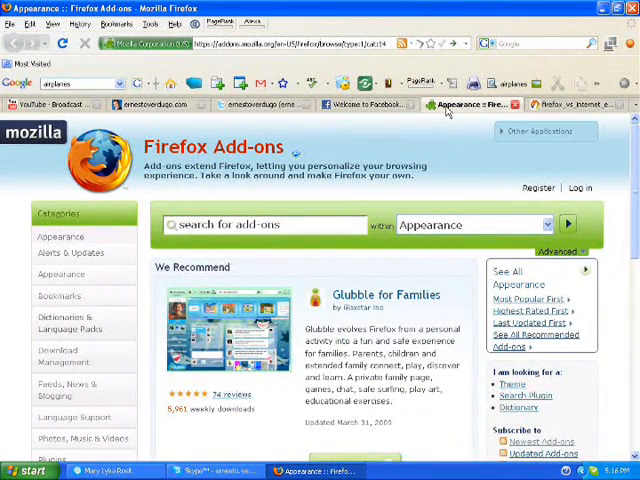
mouse_move(378, 133)
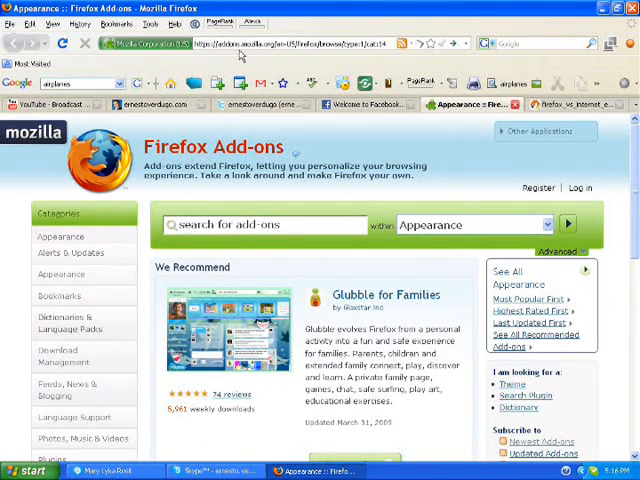
scroll(down, 3)
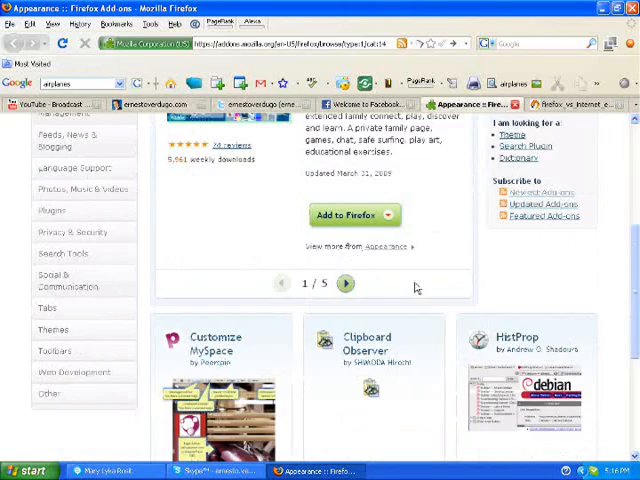
scroll(down, 3)
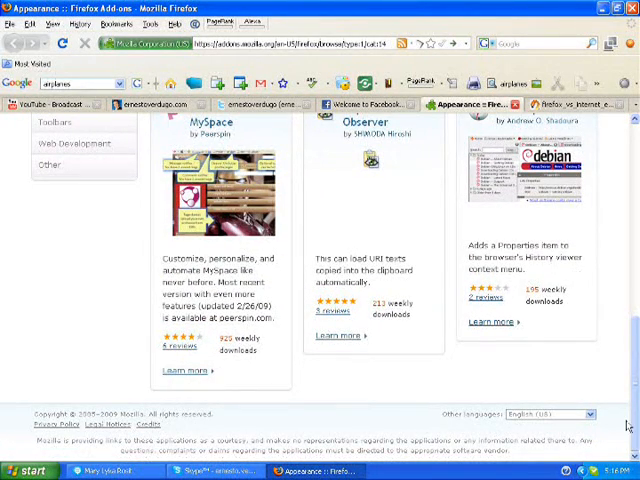
scroll(up, 3)
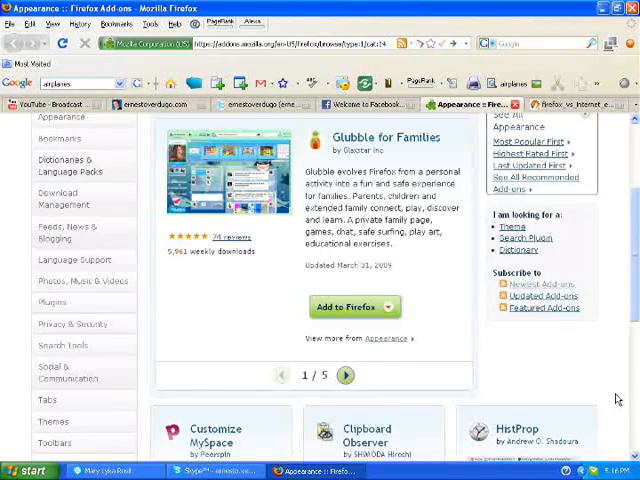
scroll(up, 3)
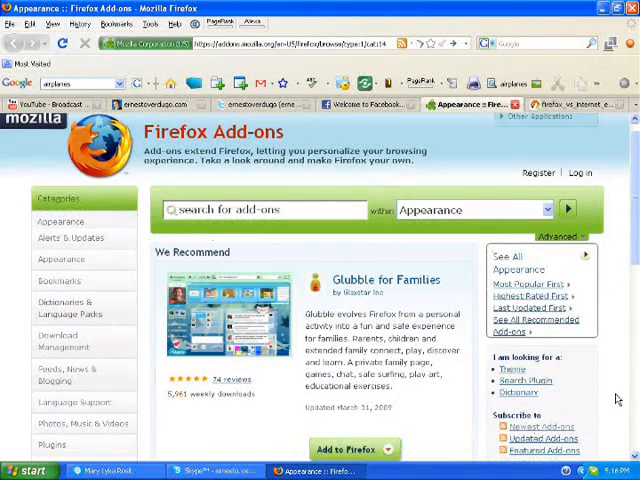